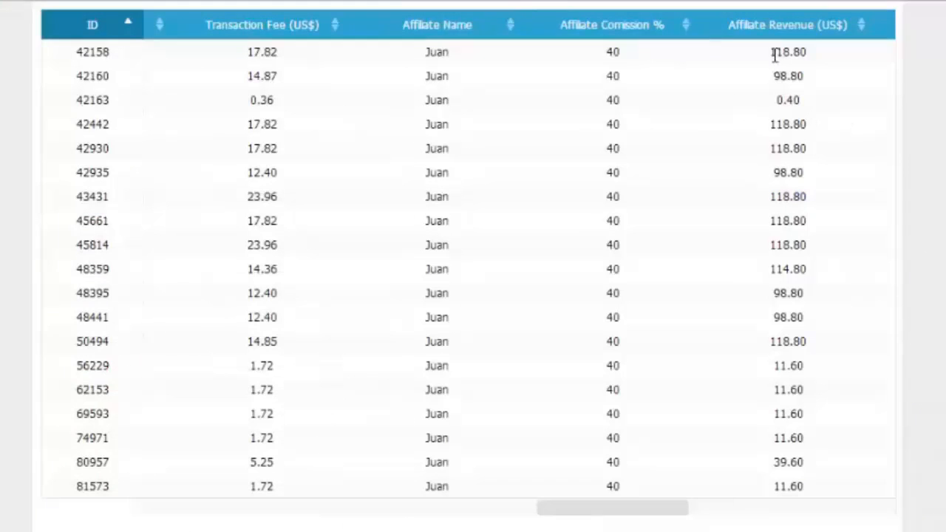
- Finish the backlinks bullet so it promises to hire someone 'to do it for YOU.'
{"action": "double_click", "coordinate": [788, 52]}
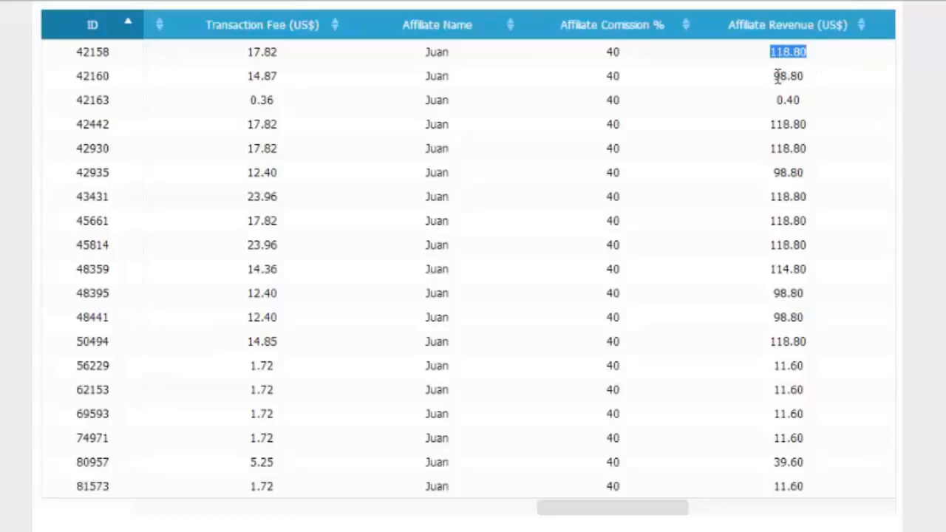
{"action": "left_click", "coordinate": [786, 76]}
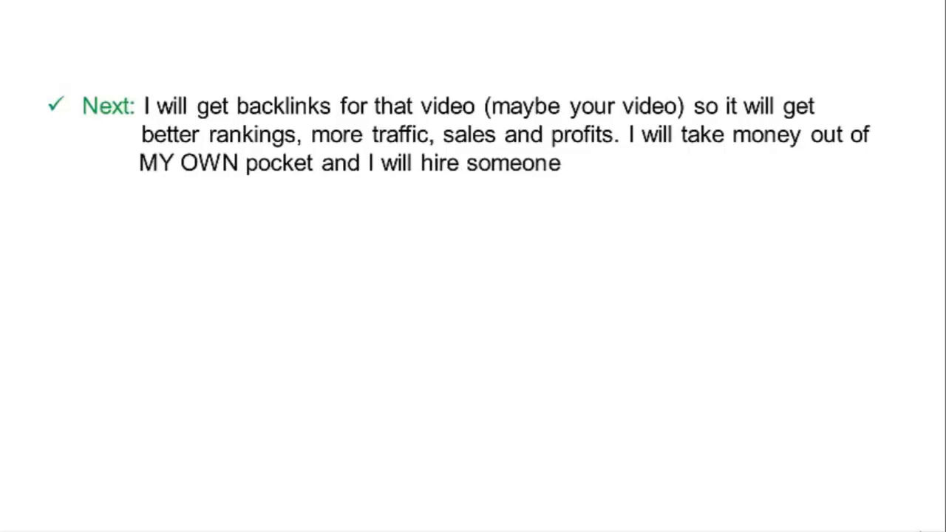
{"action": "type", "text": "to do it for YOU."}
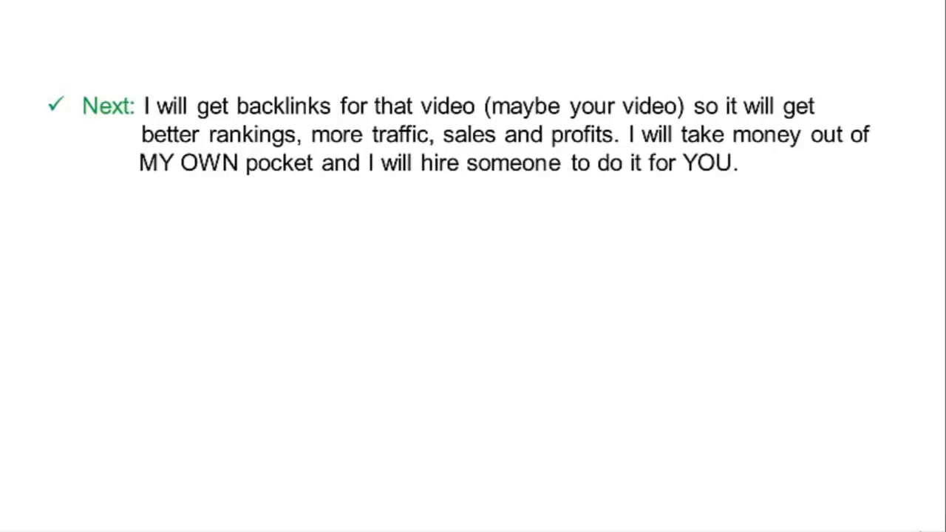